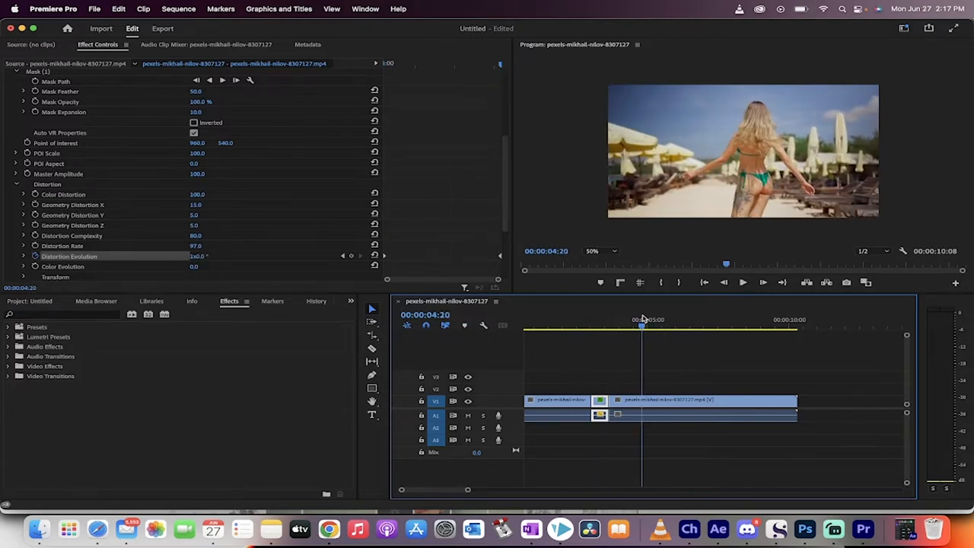
mouse_move(607, 318)
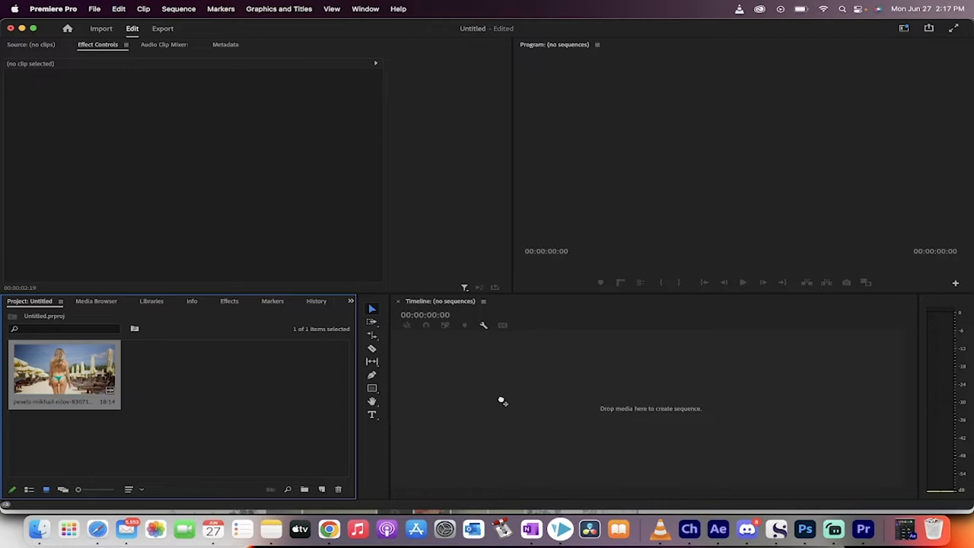
- Drop the beach clip onto the empty timeline and razor it near the 4-second mark and again further along, leaving three sections
left_click_drag(64, 373, 608, 404)
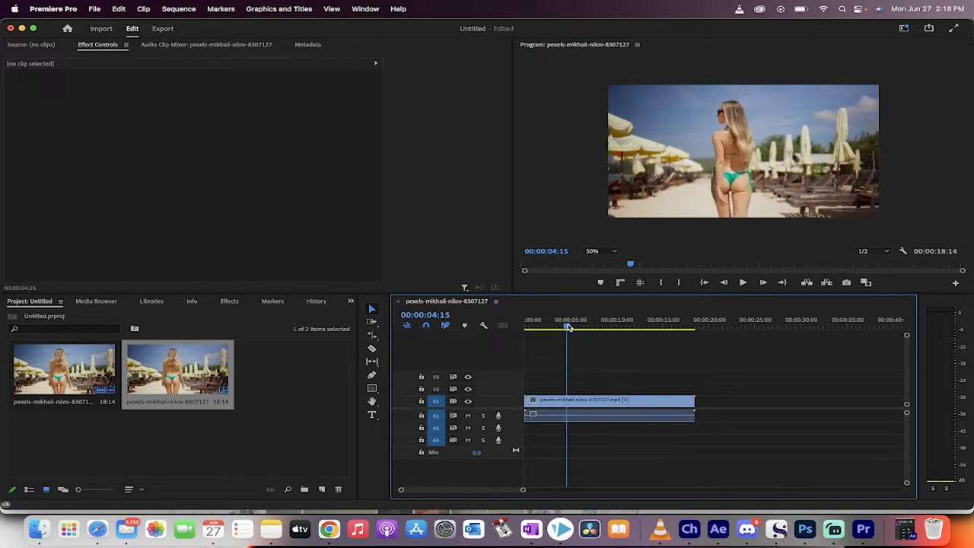
left_click(608, 399)
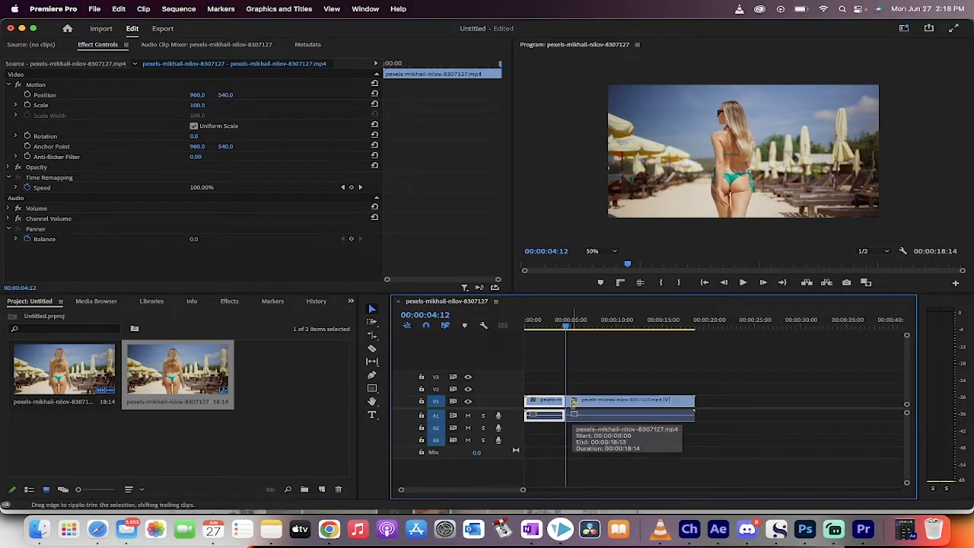
left_click(600, 327)
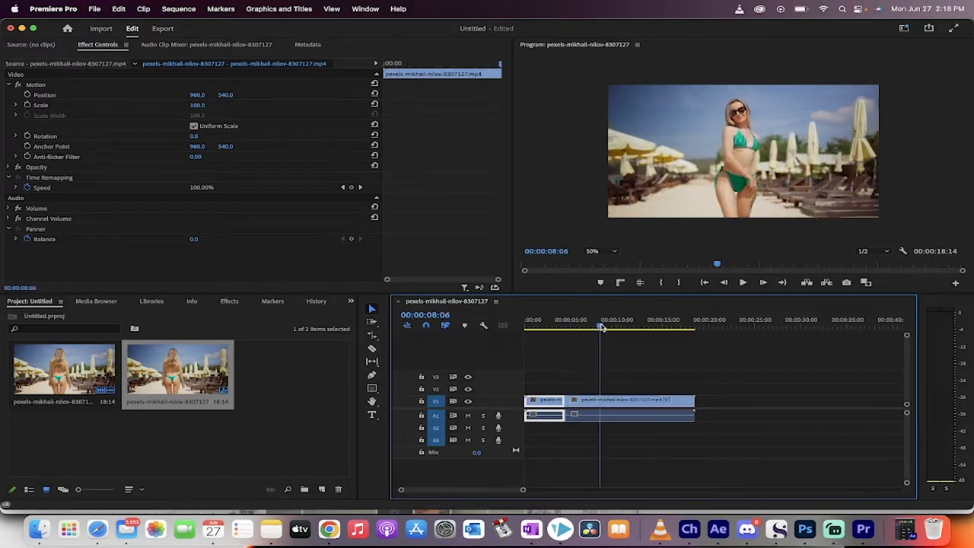
left_click(627, 328)
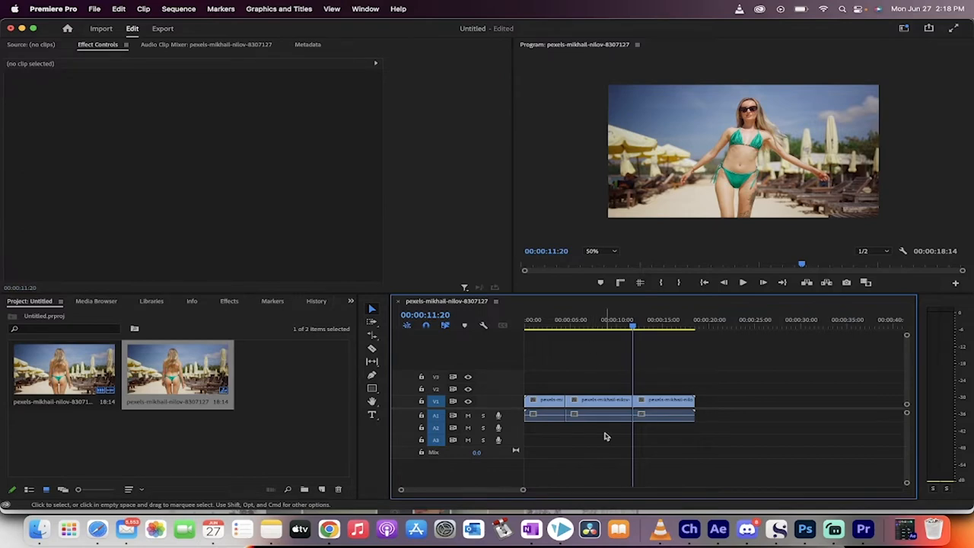
left_click(596, 399)
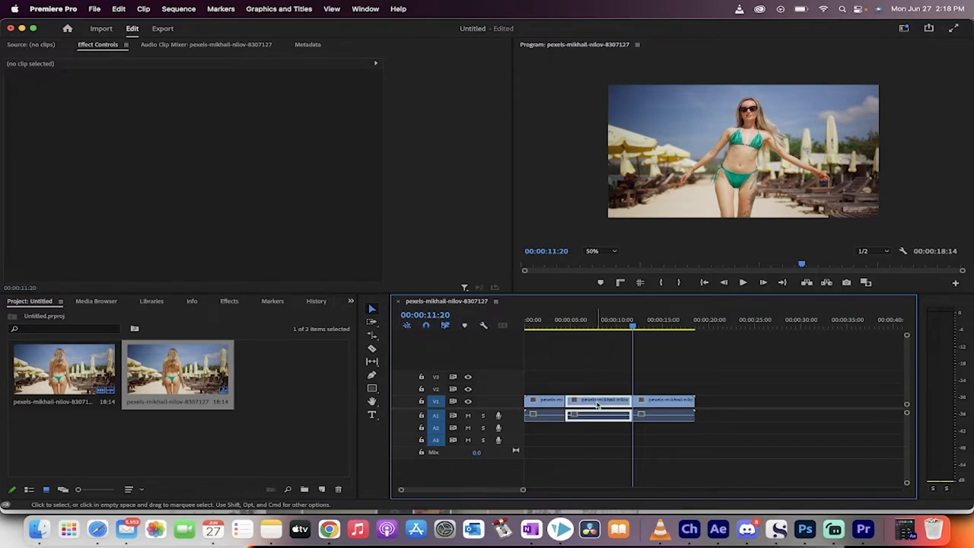
- Rate-stretch the middle section shorter to speed it up and ripple delete the gap so the last section follows directly
left_click(600, 399)
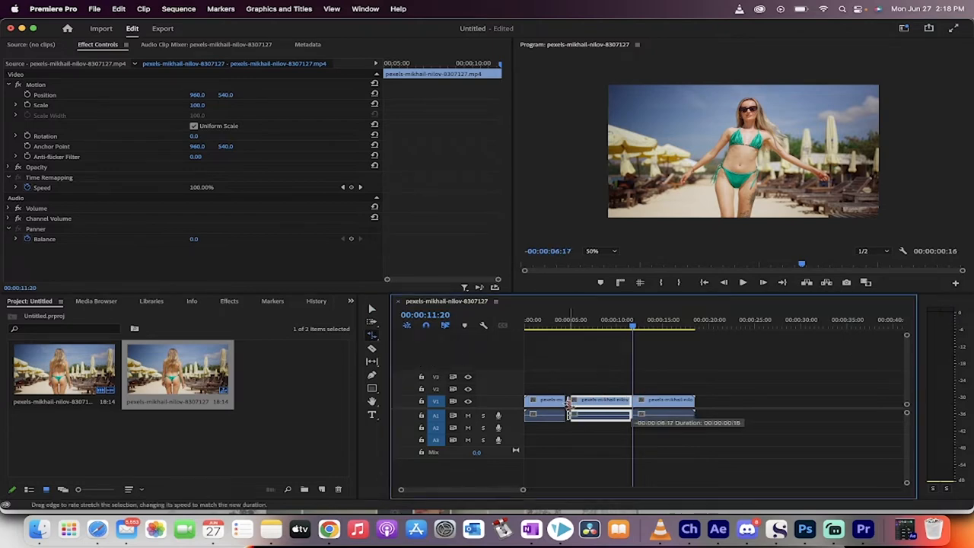
left_click_drag(566, 414, 566, 414)
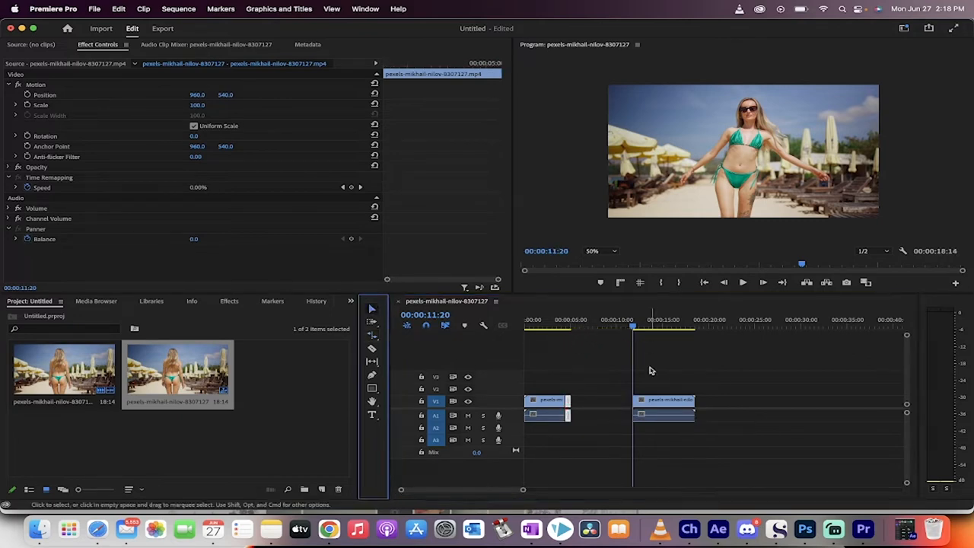
left_click(567, 326)
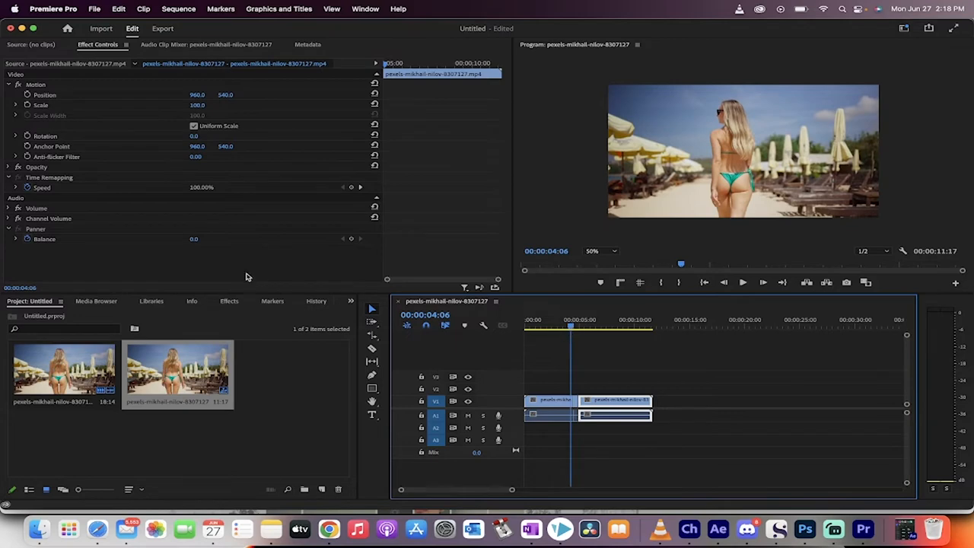
mouse_move(232, 318)
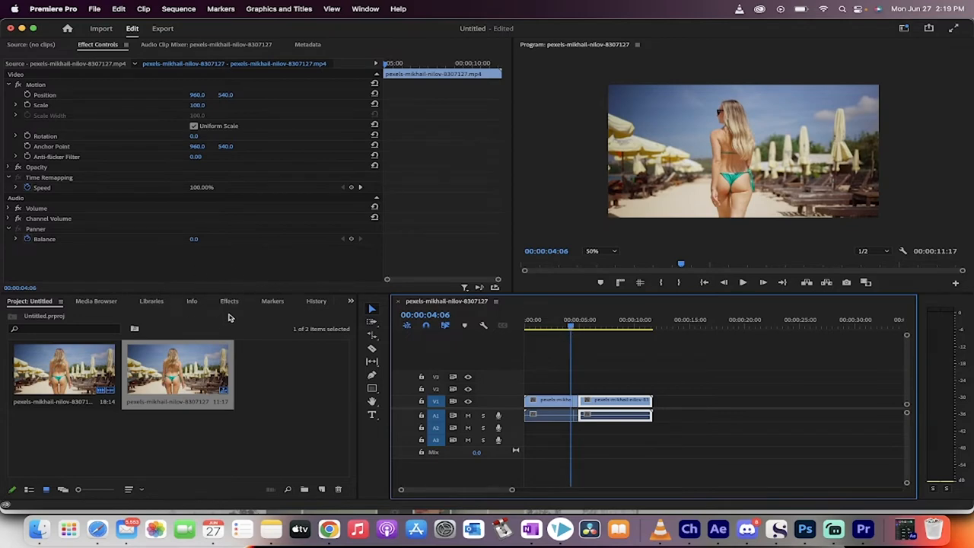
- Drag VR Digital Glitch from Video Effects > Immersive Video onto the middle clip and expand its settings in Effect Controls
left_click(228, 302)
type("vr")
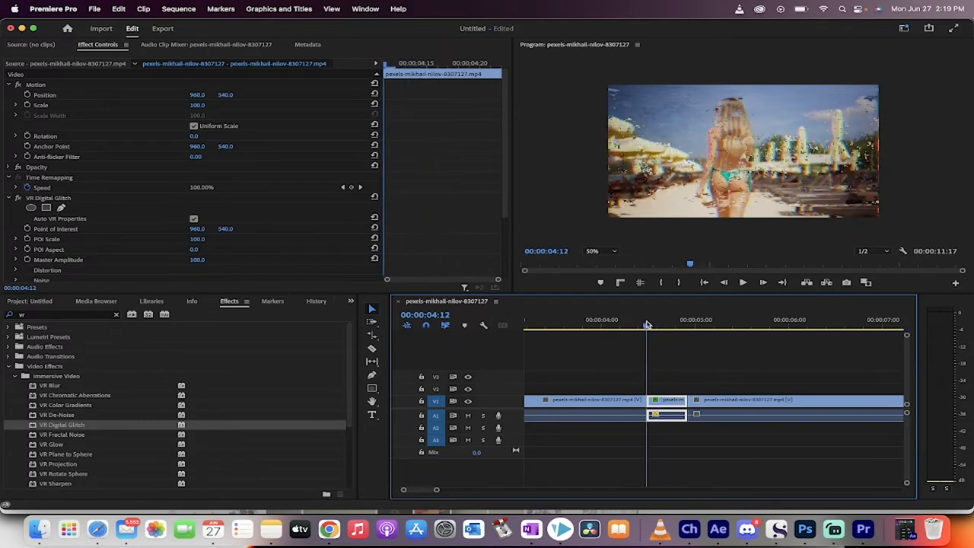
left_click(49, 198)
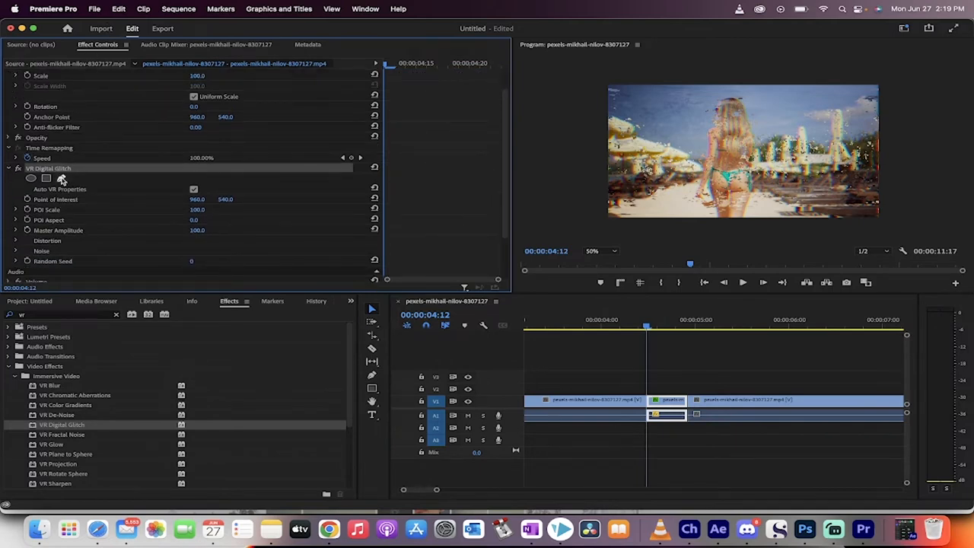
- Add a rectangle mask to VR Digital Glitch and raise its feather and expansion so the glitch covers a soft band mid-frame
left_click(61, 178)
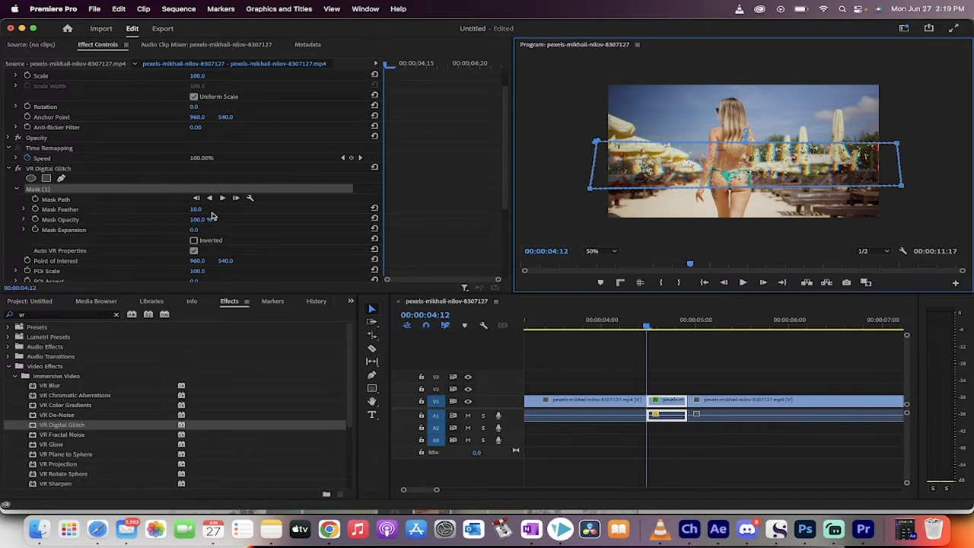
mouse_move(104, 206)
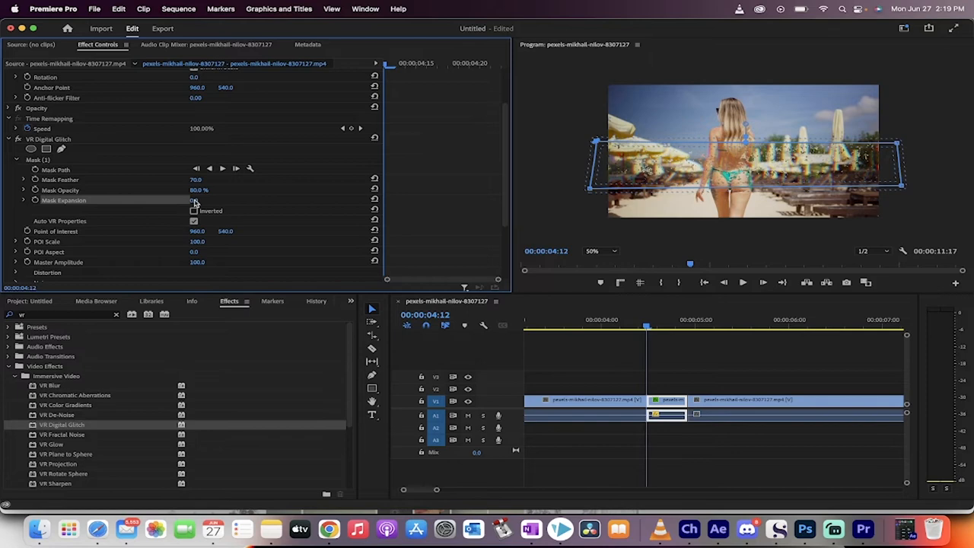
left_click_drag(197, 201, 229, 201)
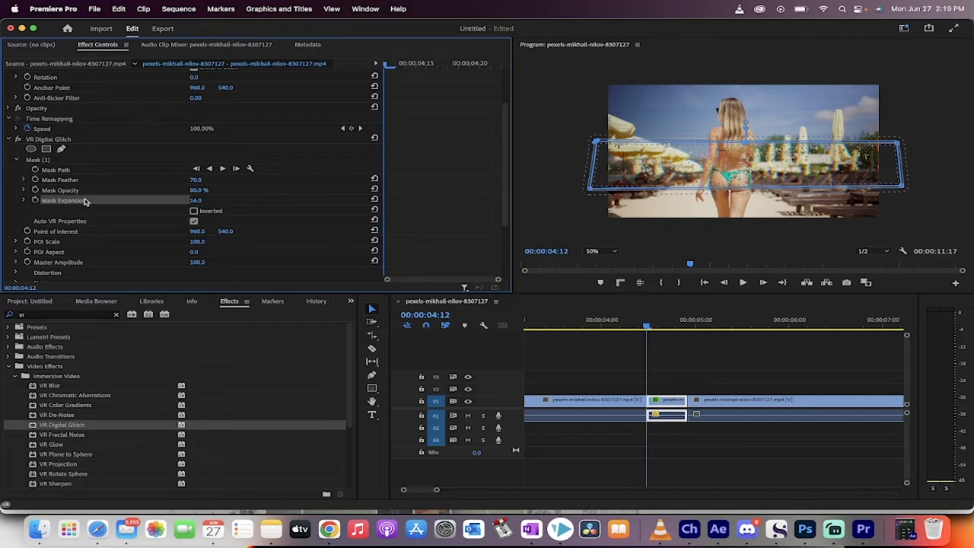
mouse_move(85, 204)
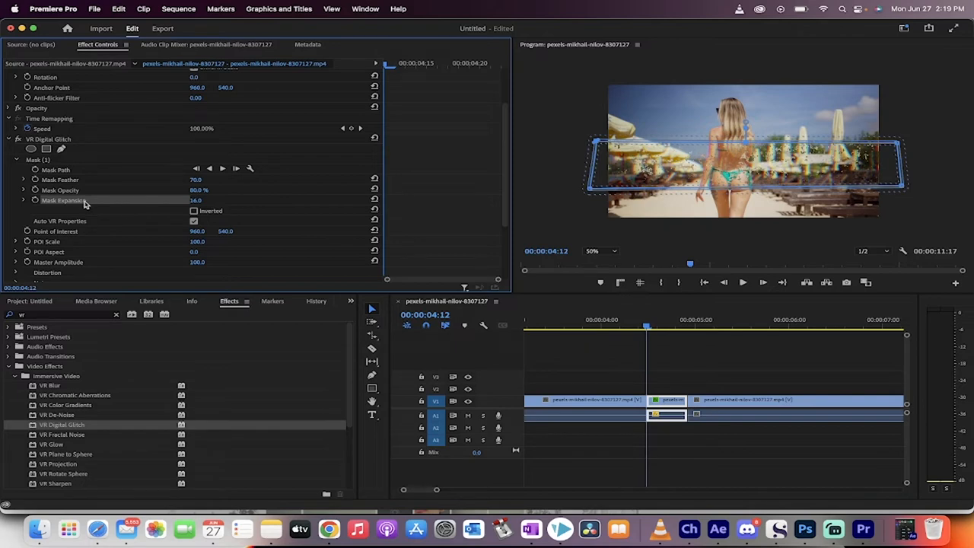
scroll("down", 3)
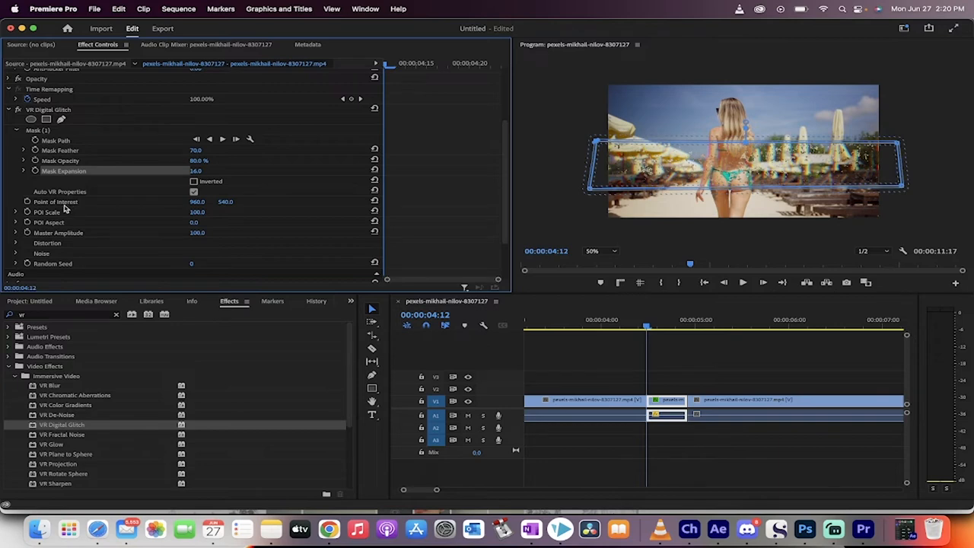
mouse_move(73, 210)
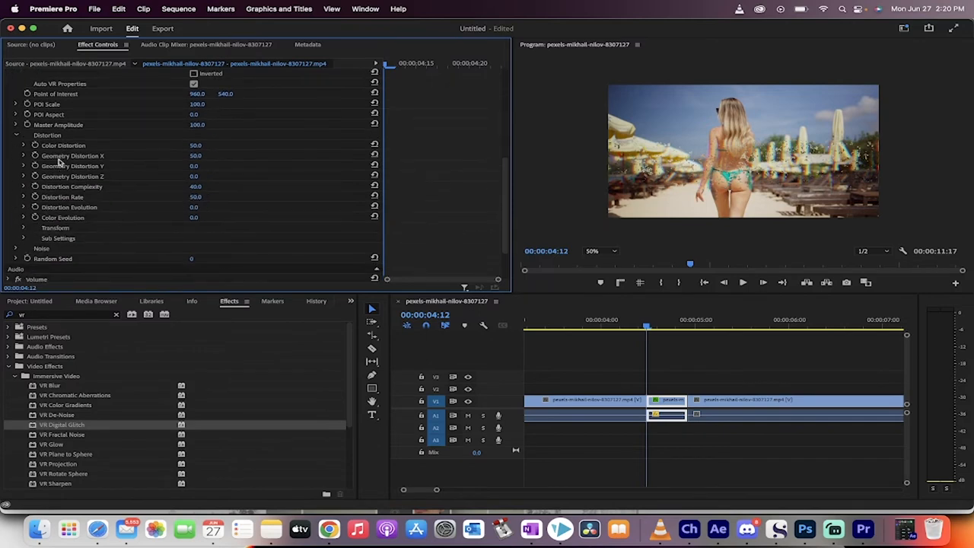
- Set Color Distortion to 100, raise Geometry Distortion X and Y, and scrub the playhead to check the warping
left_click(64, 146)
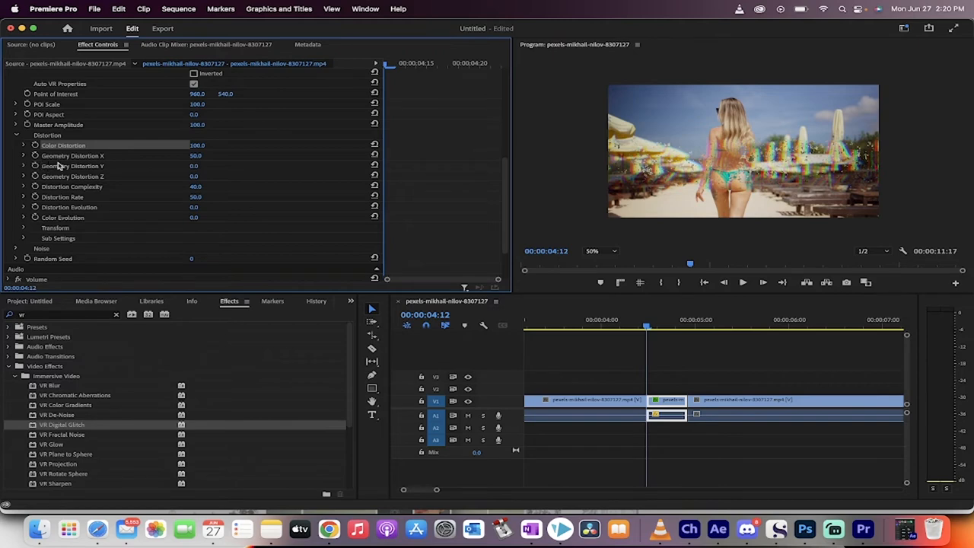
mouse_move(85, 158)
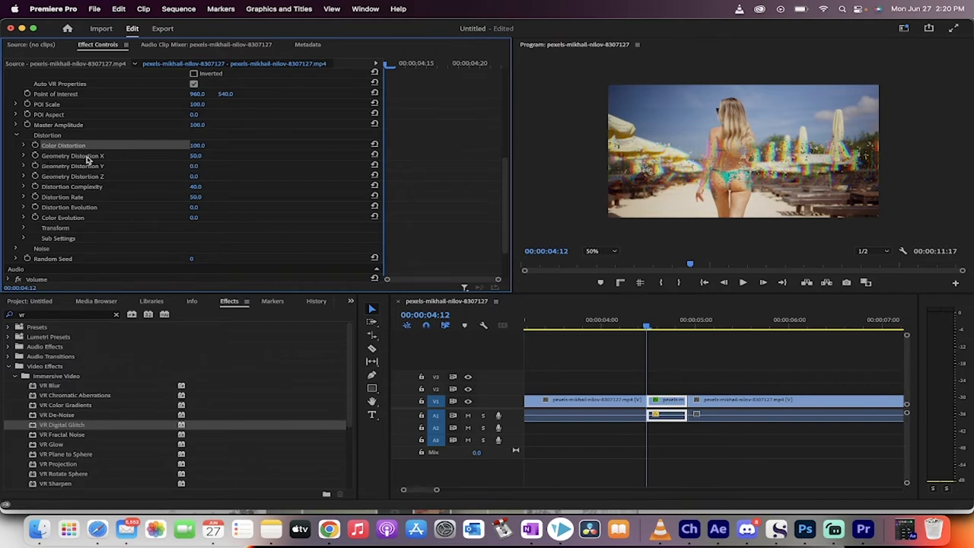
mouse_move(180, 163)
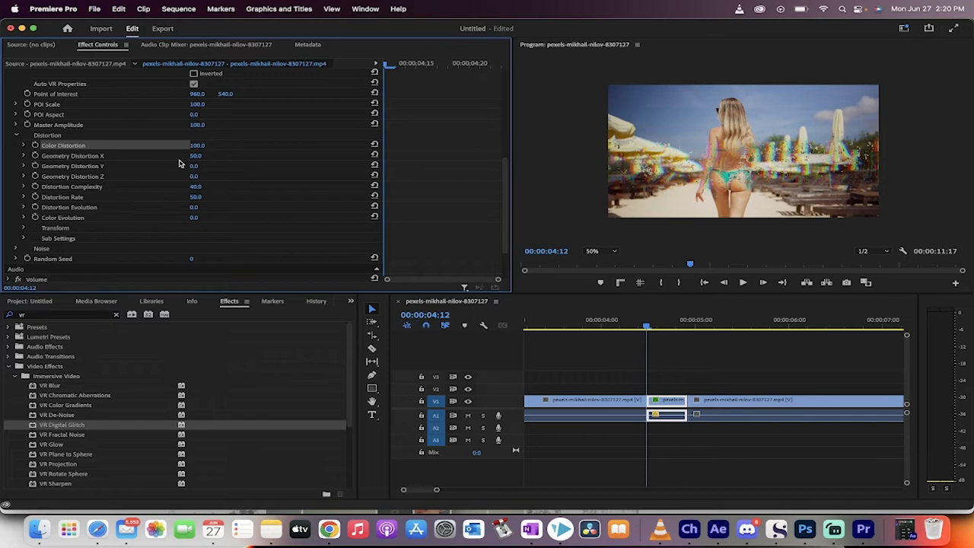
left_click_drag(194, 156, 167, 156)
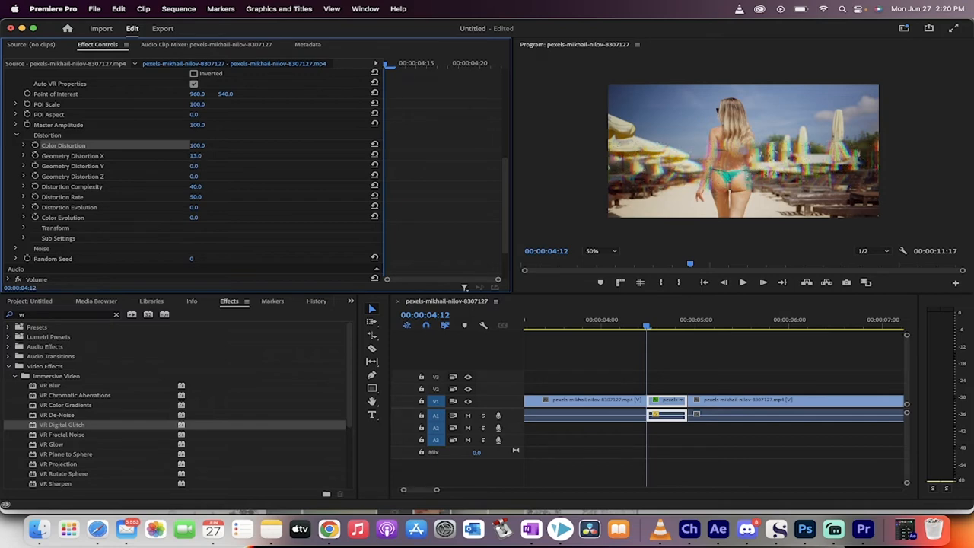
left_click(195, 155)
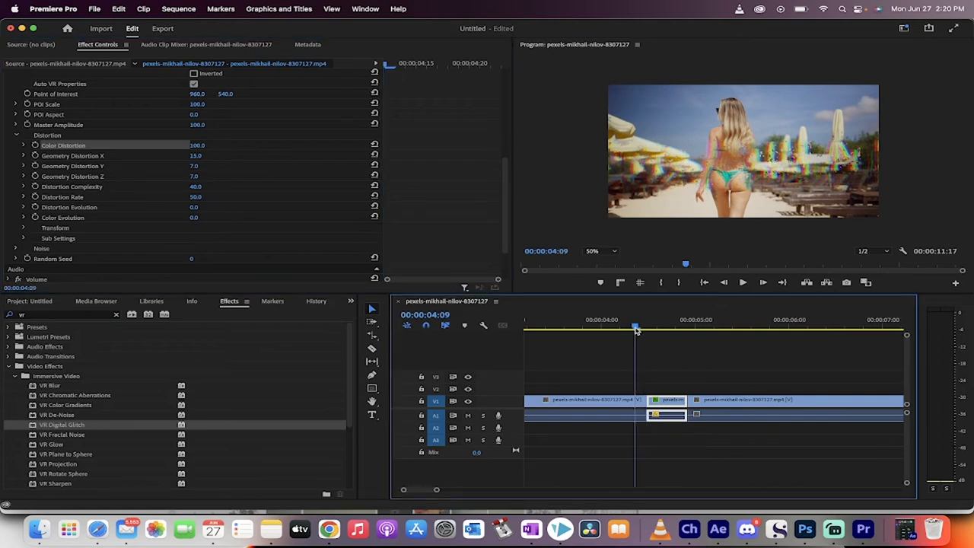
left_click(743, 281)
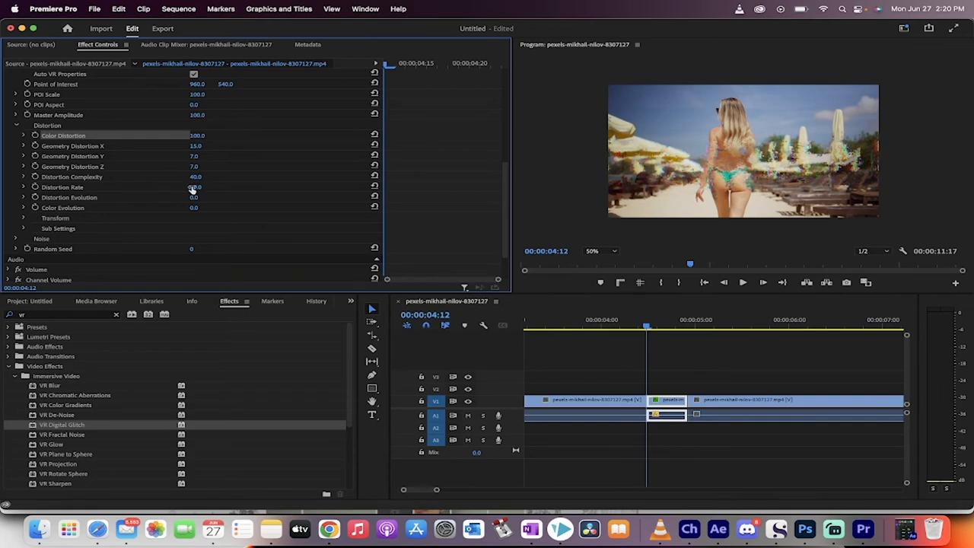
- Raise Distortion Rate to 77, keyframe Distortion Evolution via its stopwatch, and play the sequence to preview the glitch
left_click_drag(195, 187, 205, 187)
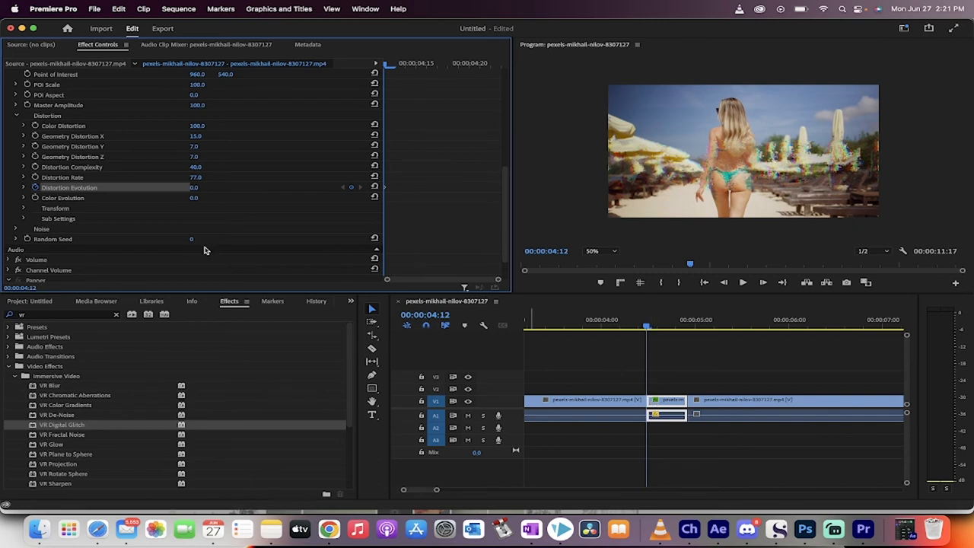
left_click(647, 330)
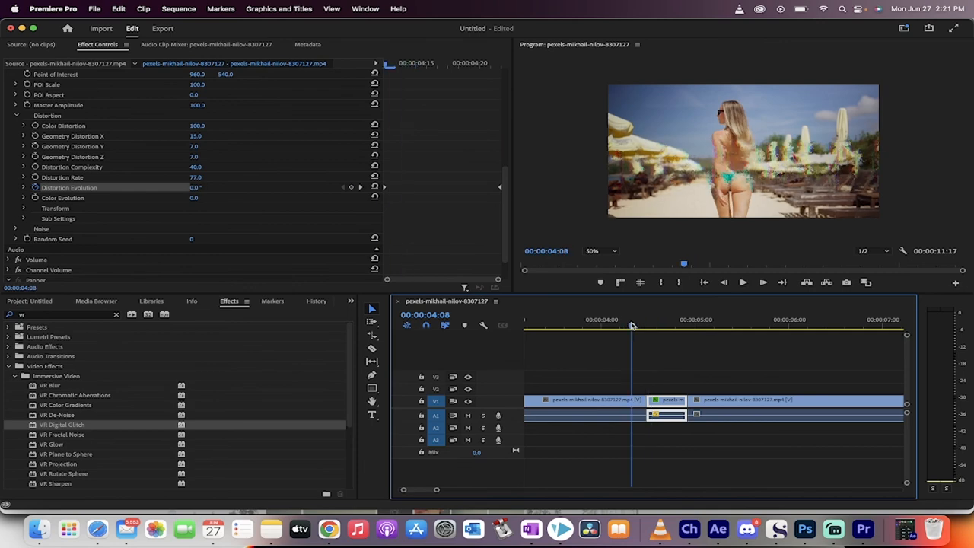
left_click(743, 282)
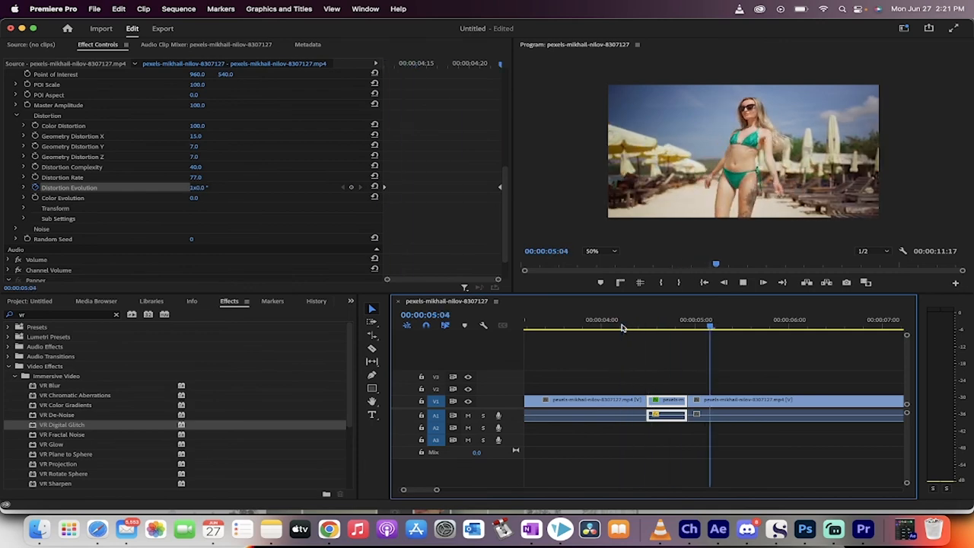